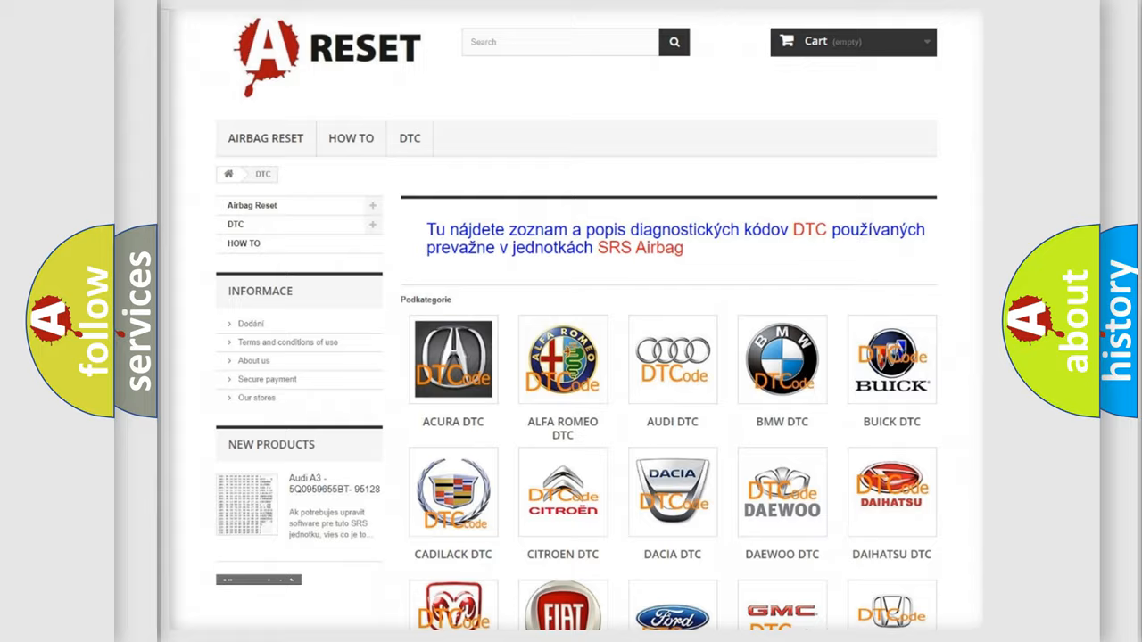
# Scroll down through the HONDA DTC code list on the A-Reset website
pyautogui.scroll(-3)
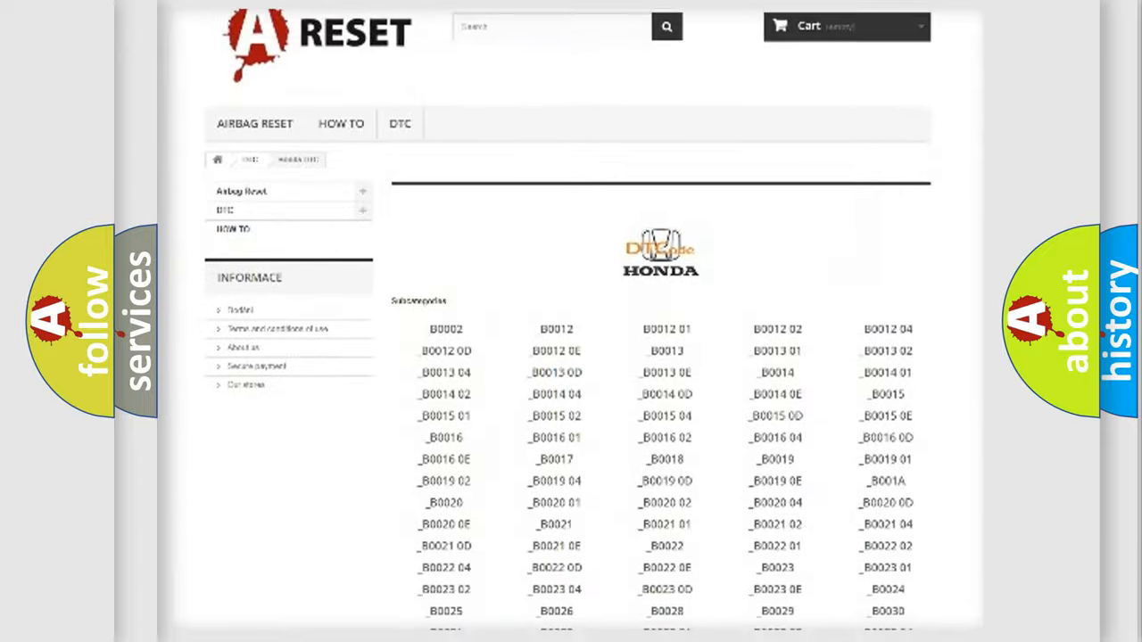
pyautogui.scroll(-3)
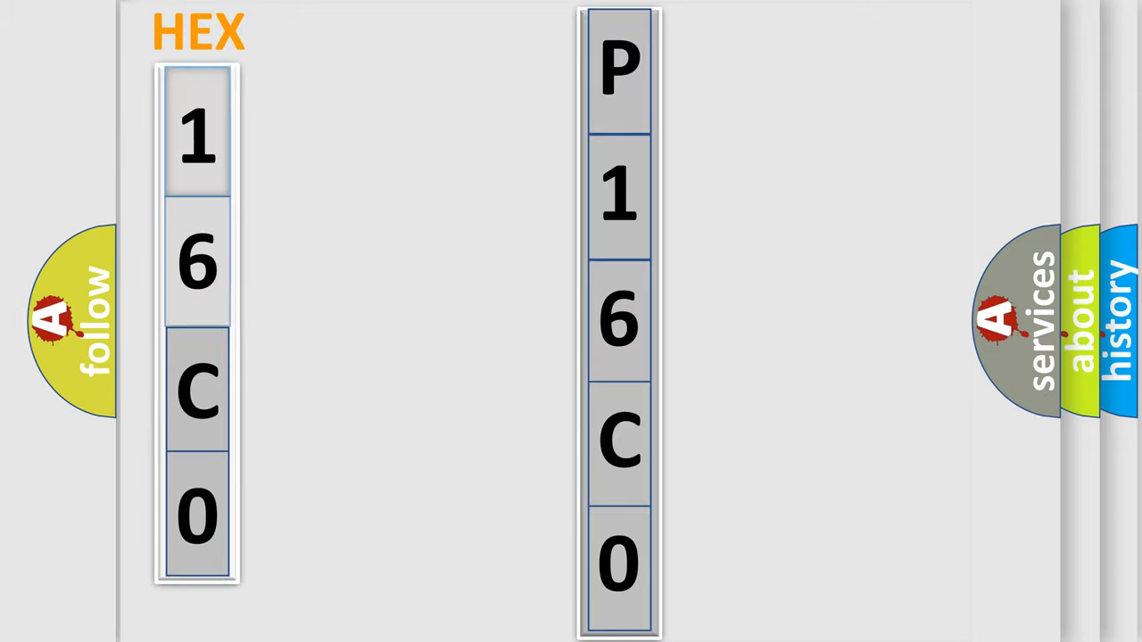
# Advance to the slide converting hex 16C0 into P16C0, highlighting the leading digit
pyautogui.click(197, 134)
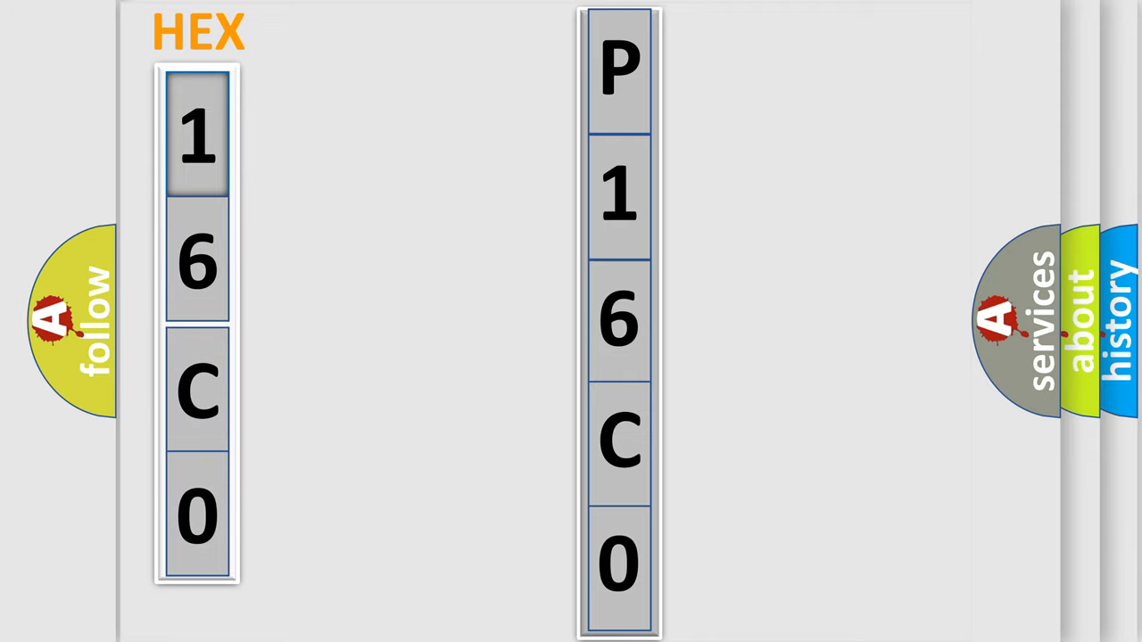